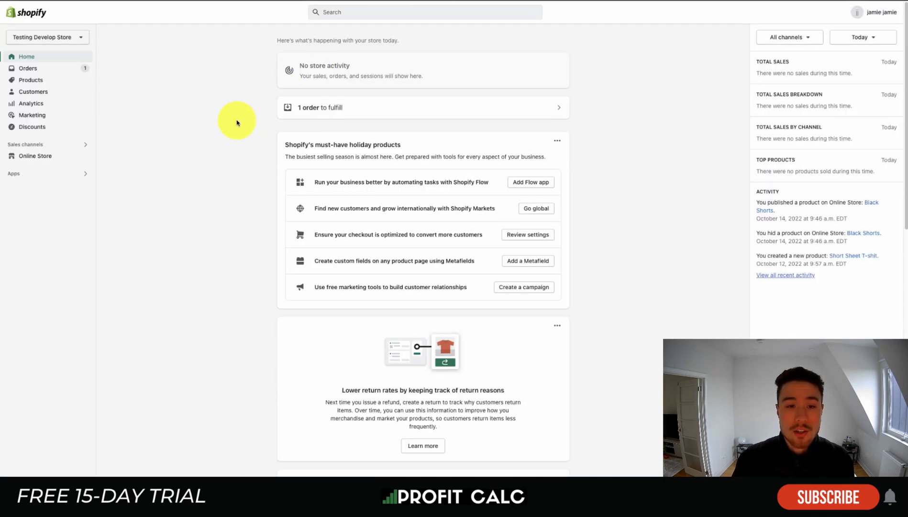
mouse_move(158, 109)
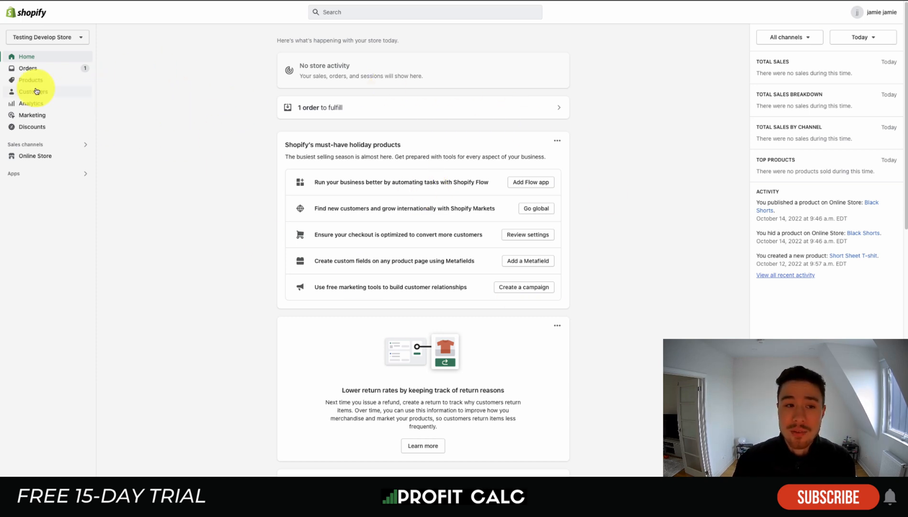
mouse_move(40, 432)
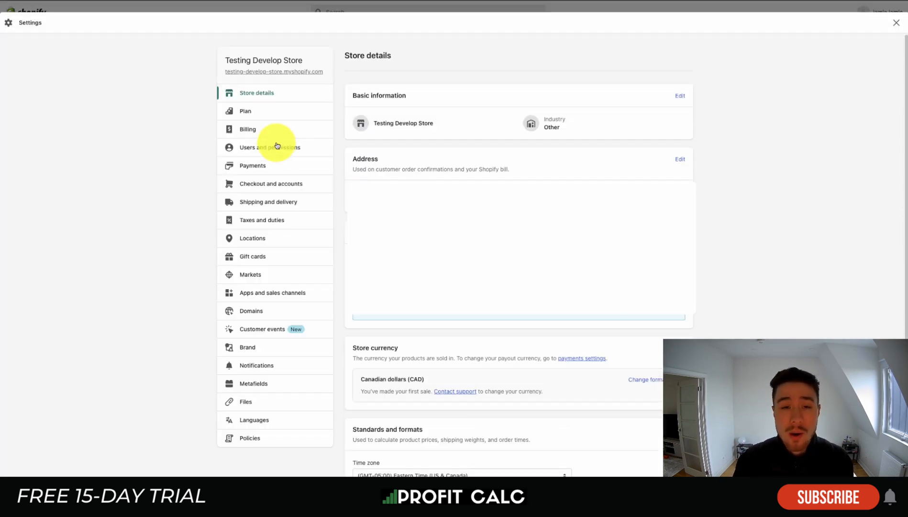
mouse_move(262, 404)
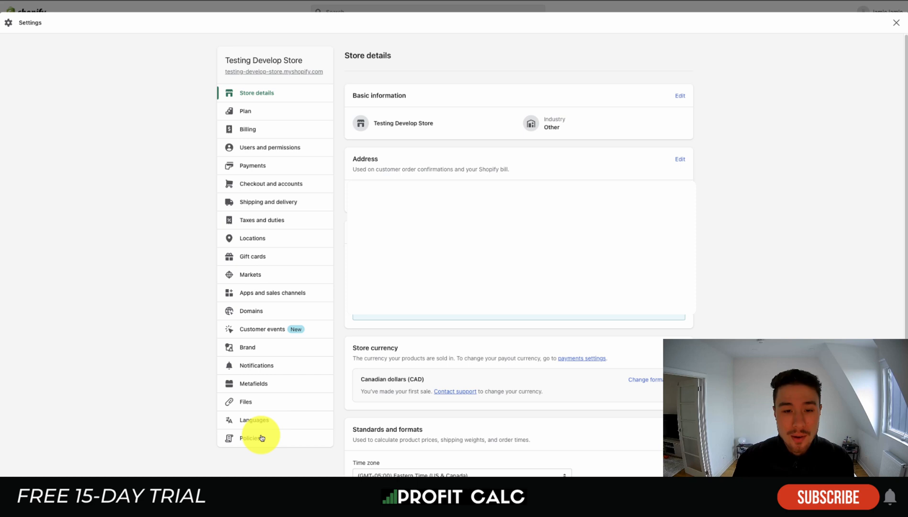
Open the Policies settings, highlight the Refund policy title, and scroll through the empty policy editors.
left_click(250, 437)
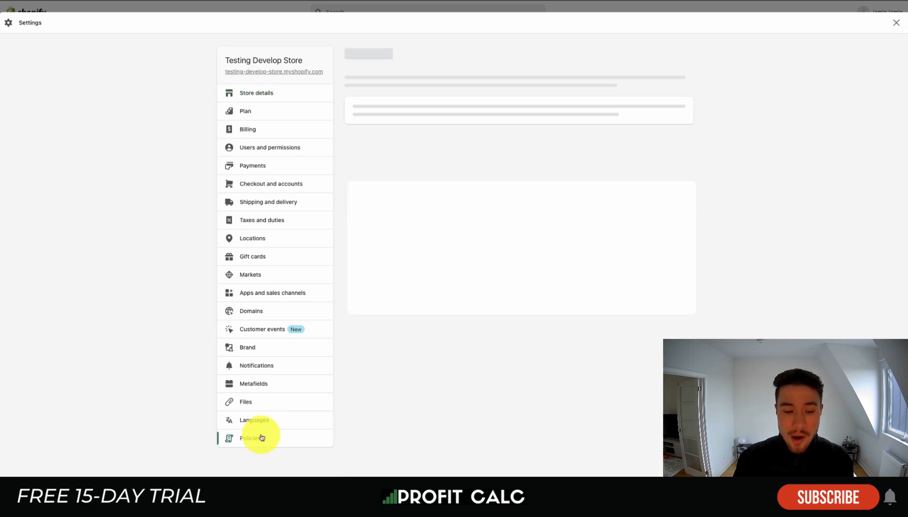
left_click(250, 438)
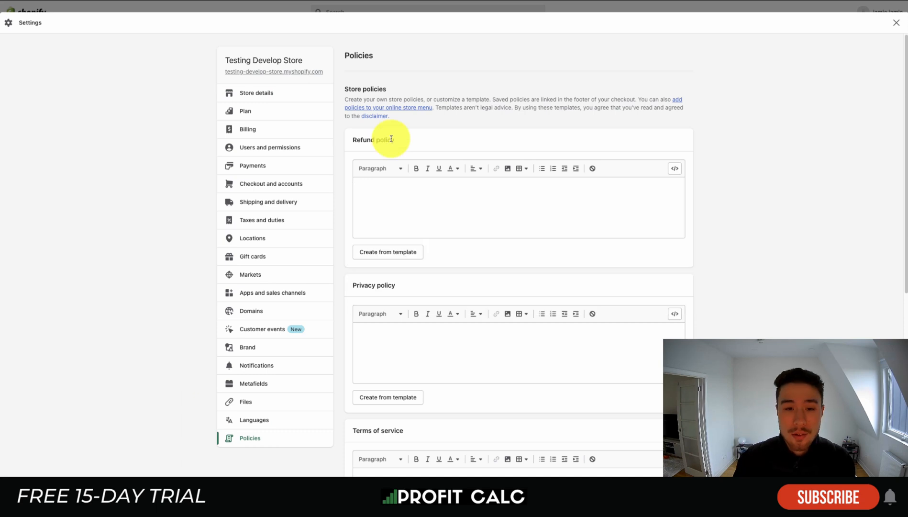
double_click(370, 140)
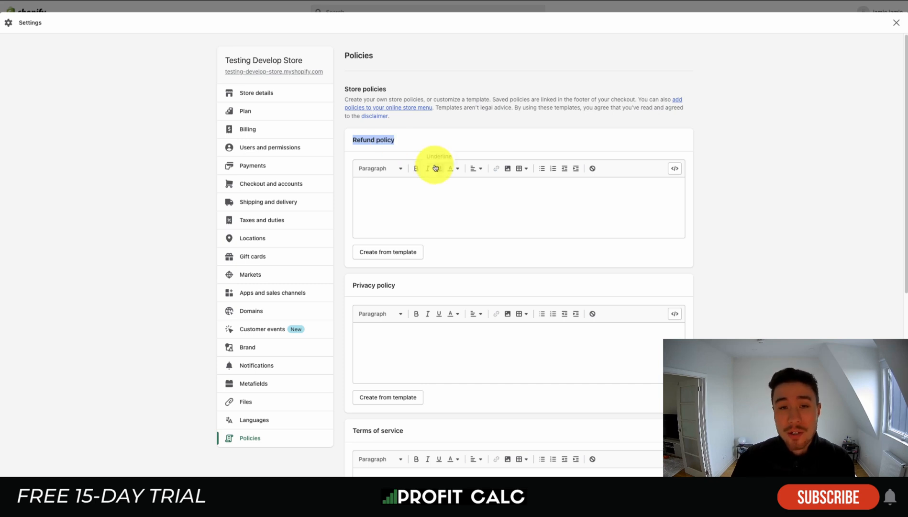
scroll("down", 3)
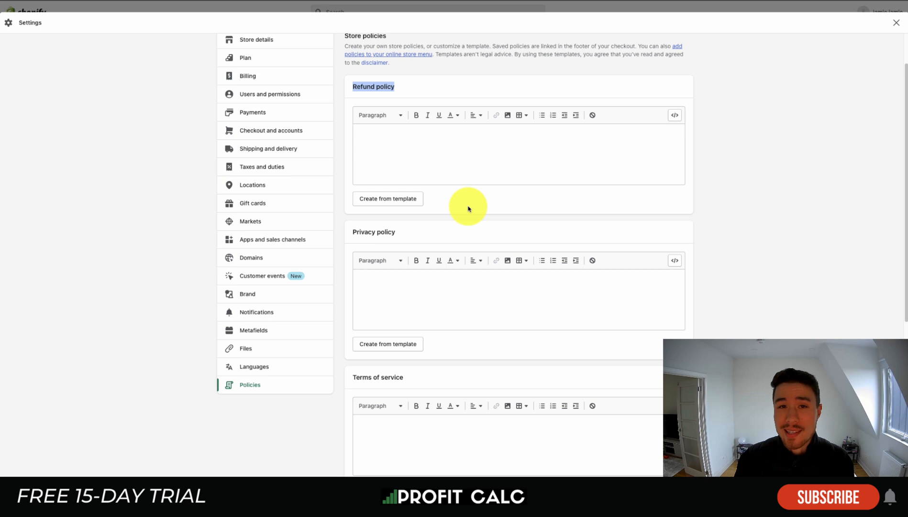
scroll("down", 3)
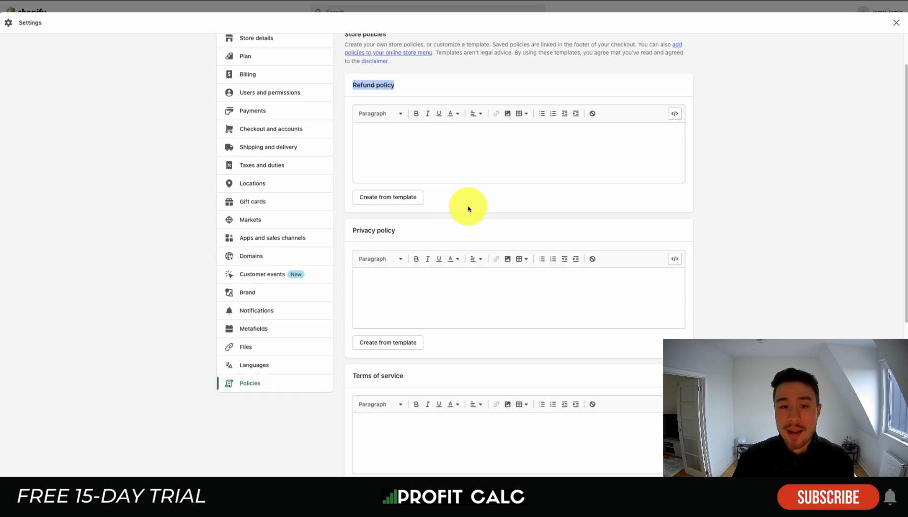
scroll("down", 3)
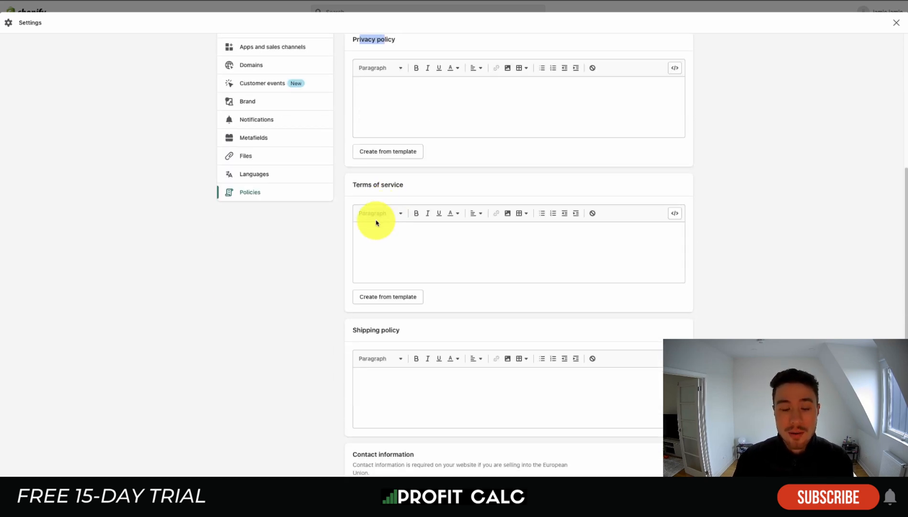
scroll("down", 3)
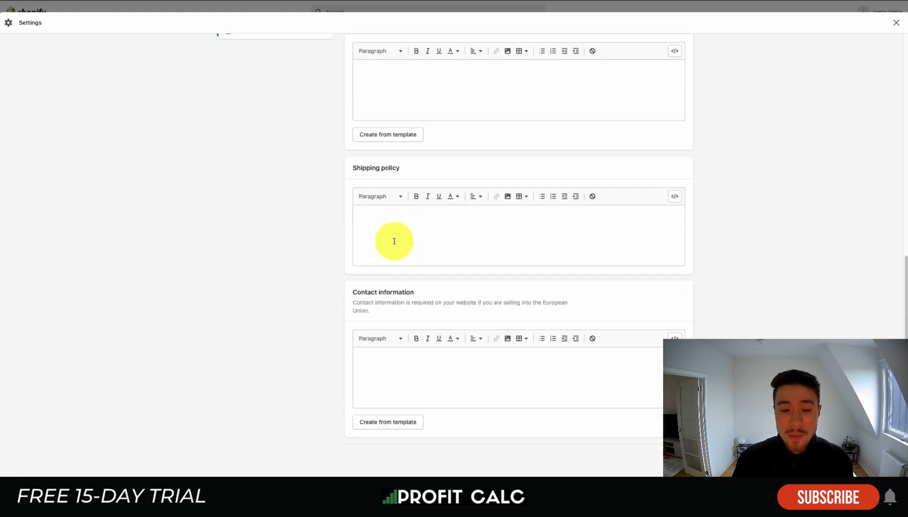
mouse_move(412, 310)
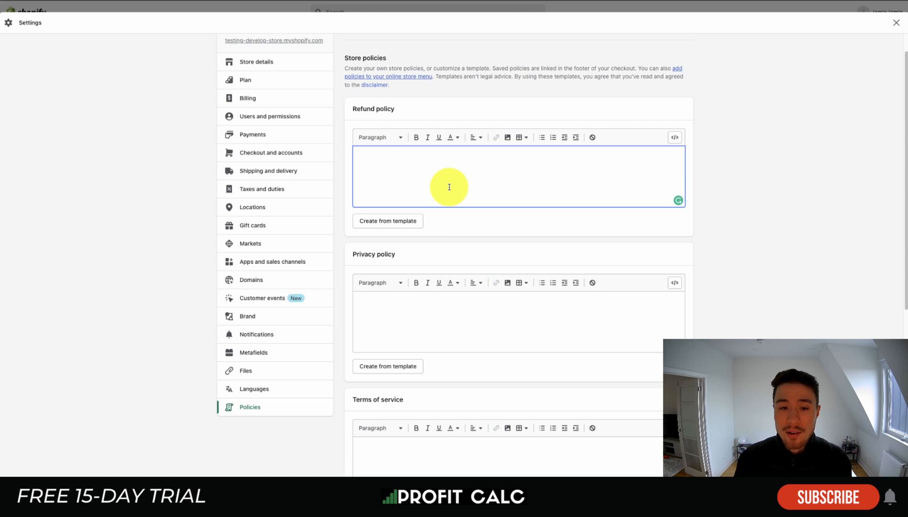
mouse_move(403, 355)
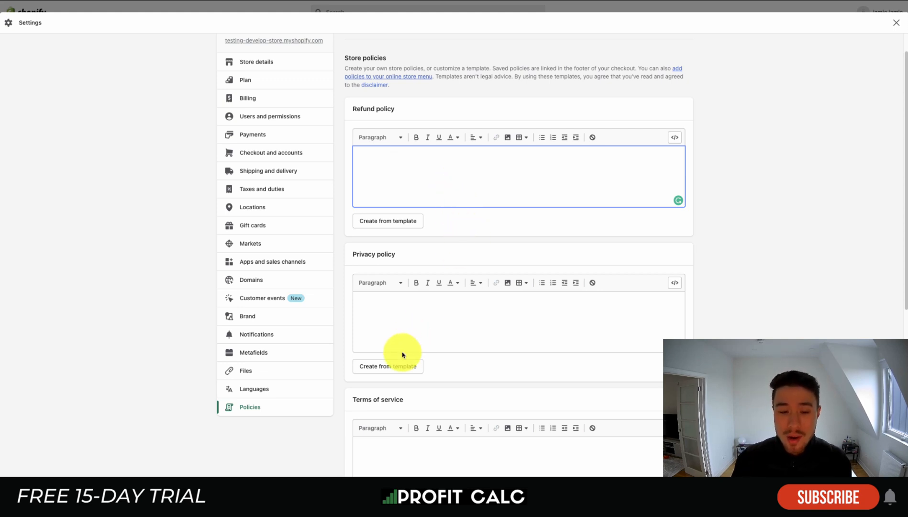
scroll("down", 3)
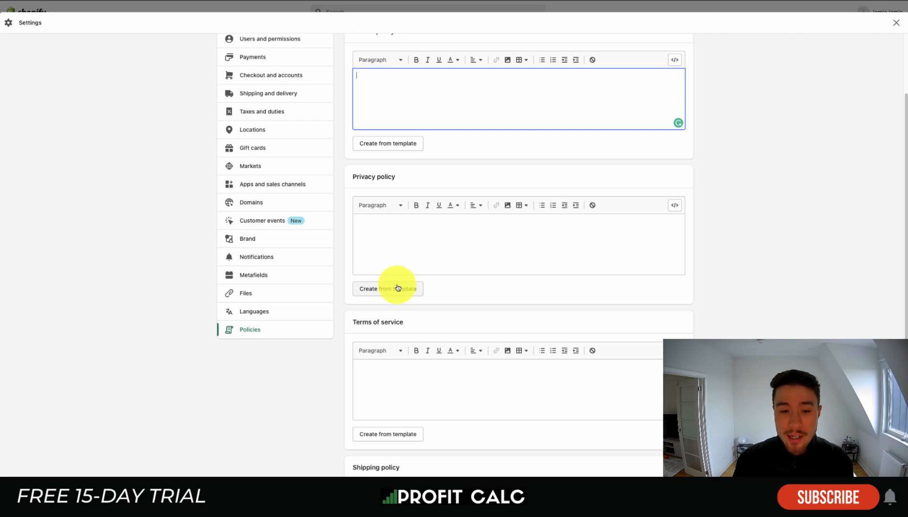
Generate the privacy policy from Shopify's template and scroll through the generated text.
left_click(388, 288)
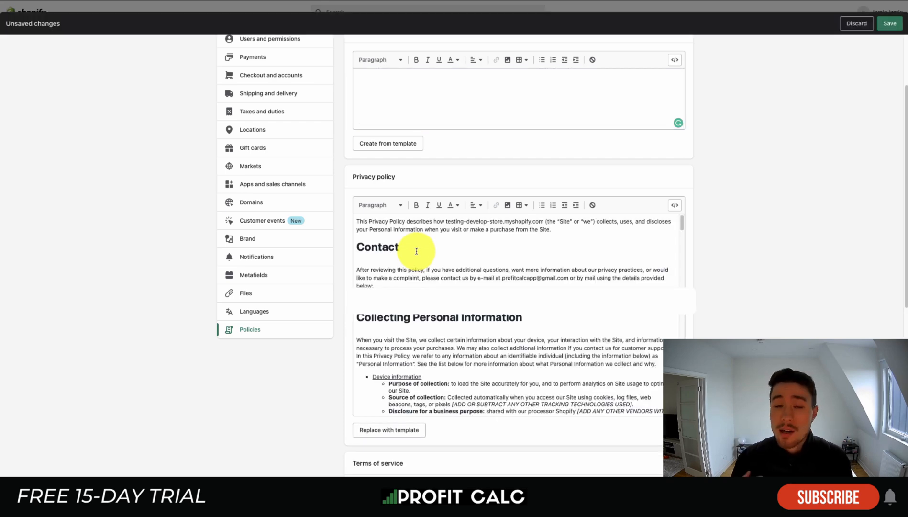
mouse_move(668, 256)
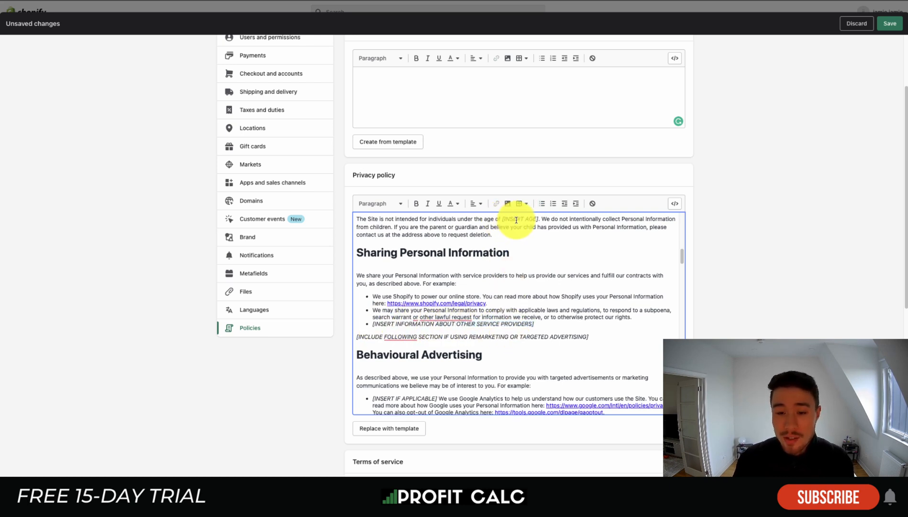
scroll("down", 3)
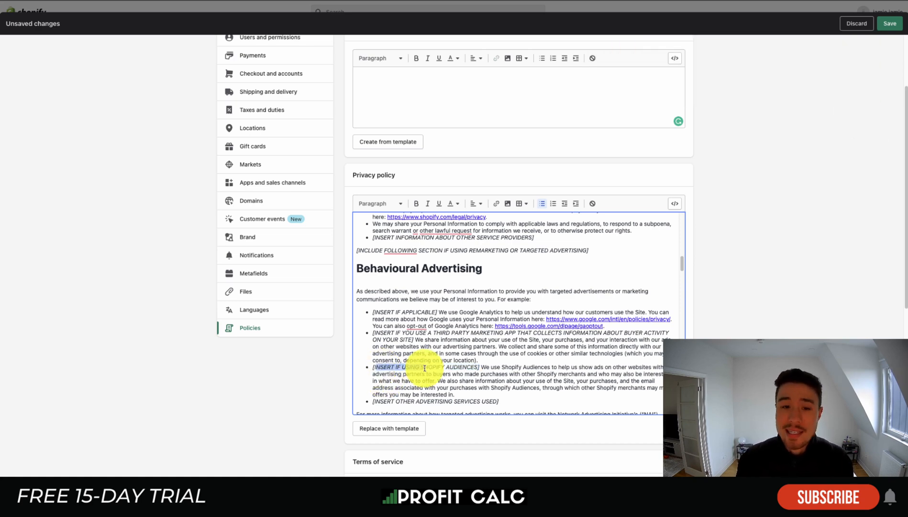
scroll("down", 3)
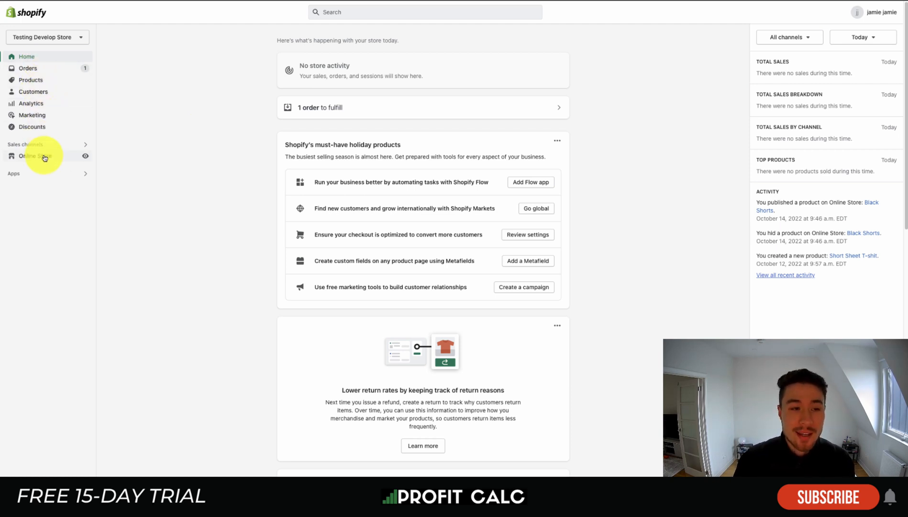
Open Online Store navigation and the Footer menu listing Search and Blog.
left_click(35, 155)
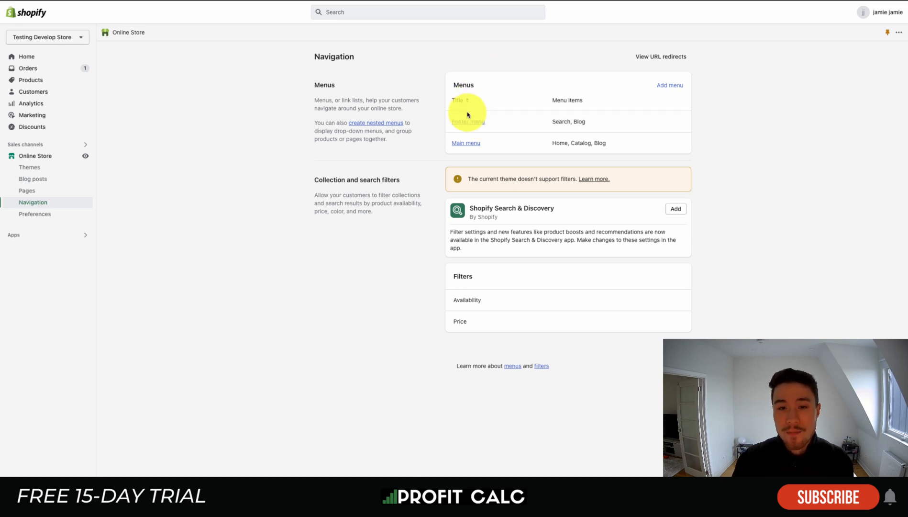
left_click(467, 121)
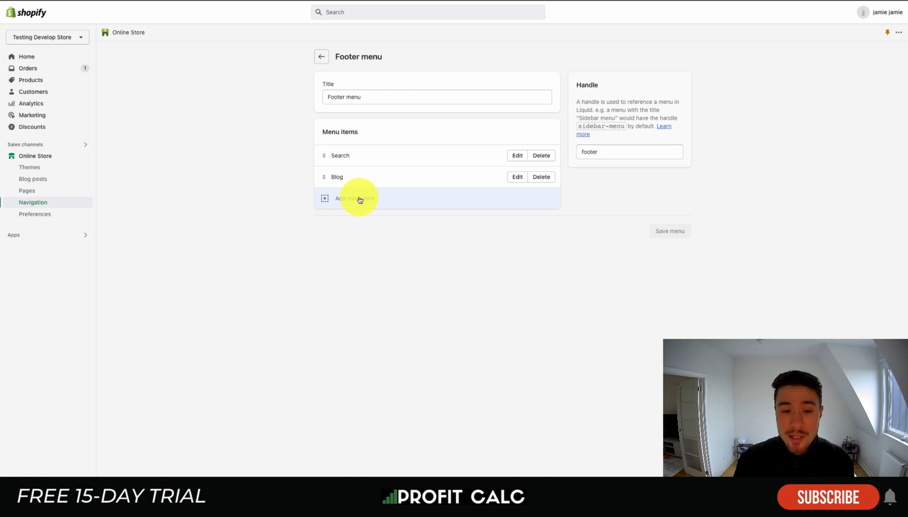
Add a 'Privacy Policy' footer menu item linked to Policies > Privacy Policy.
left_click(352, 198)
type("Privacy Policy")
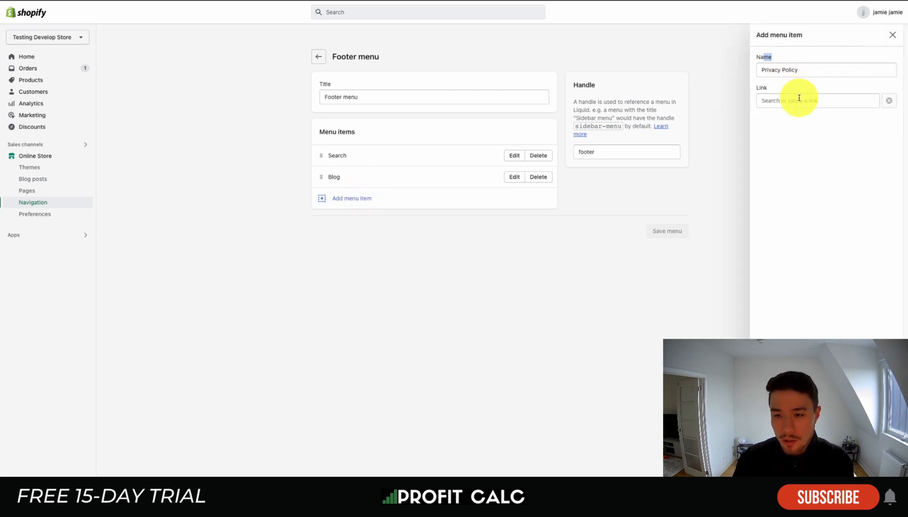
left_click(816, 100)
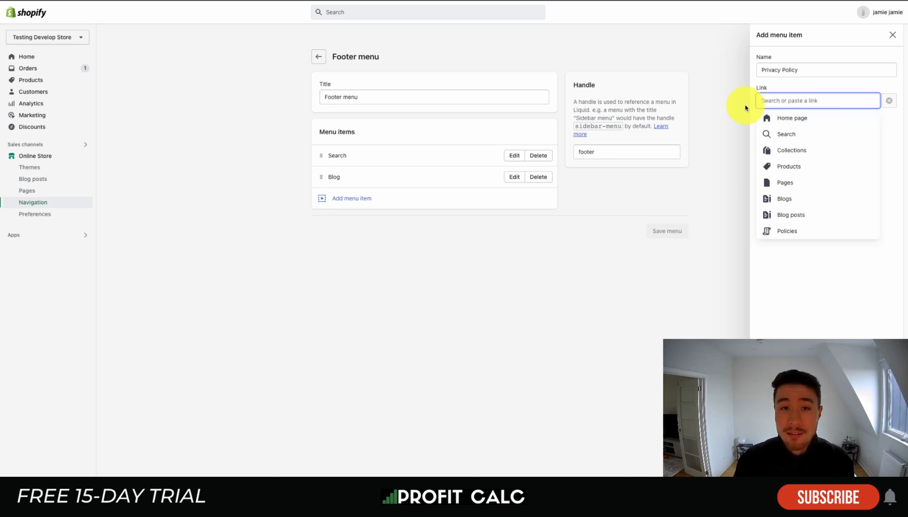
mouse_move(787, 230)
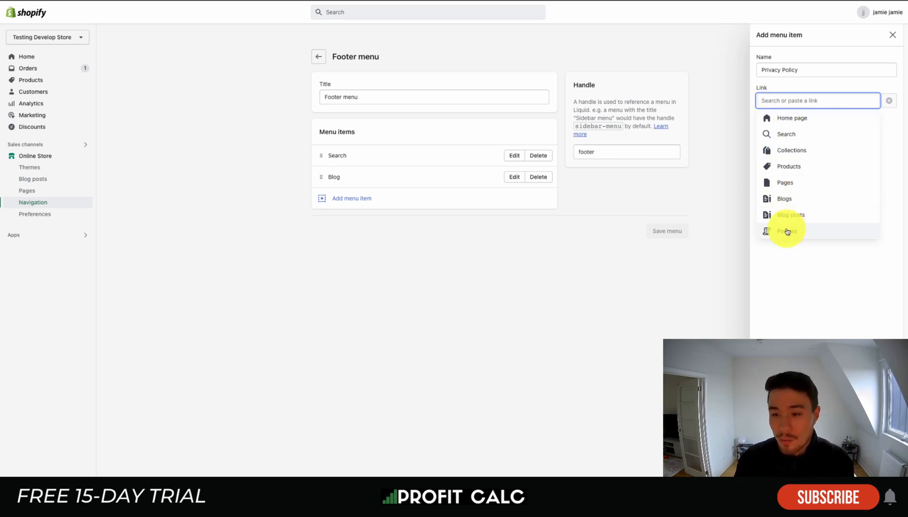
left_click(785, 231)
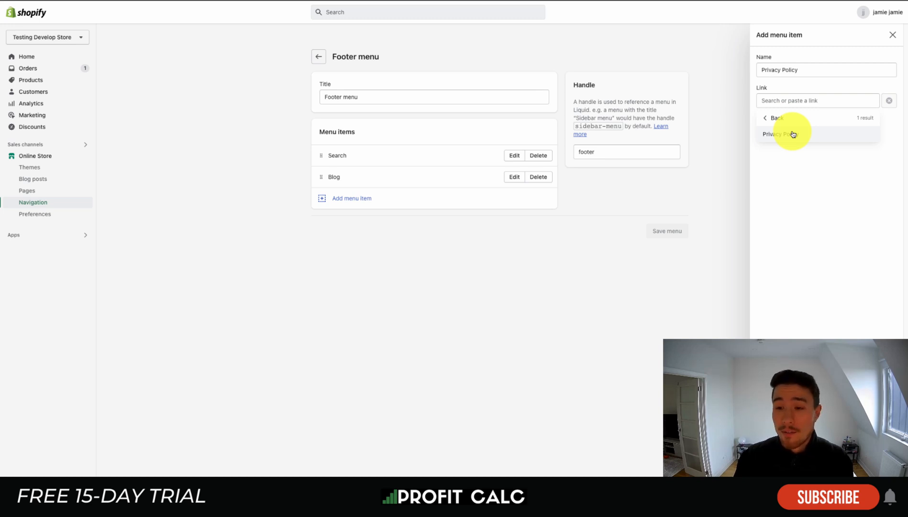
left_click(785, 134)
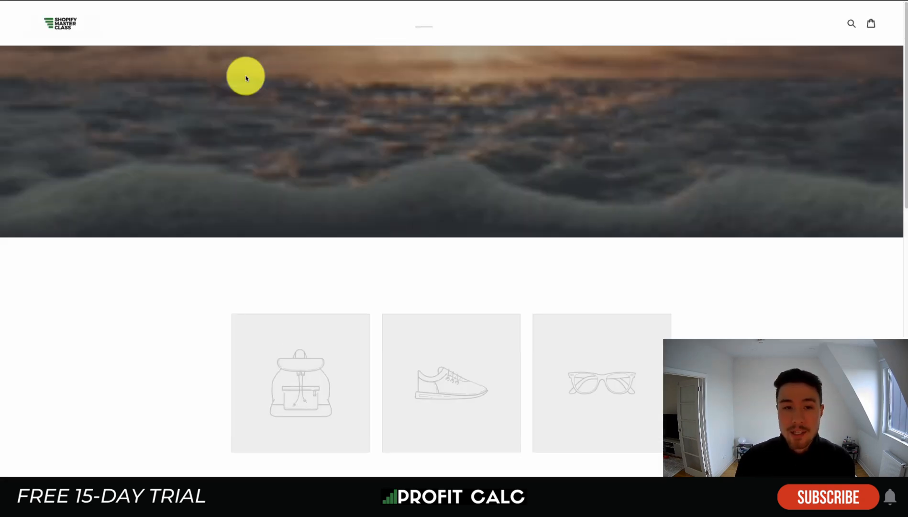
Check Privacy Policy under the footer's Quick links, then highlight the not-legal-advice template note.
scroll("down", 3)
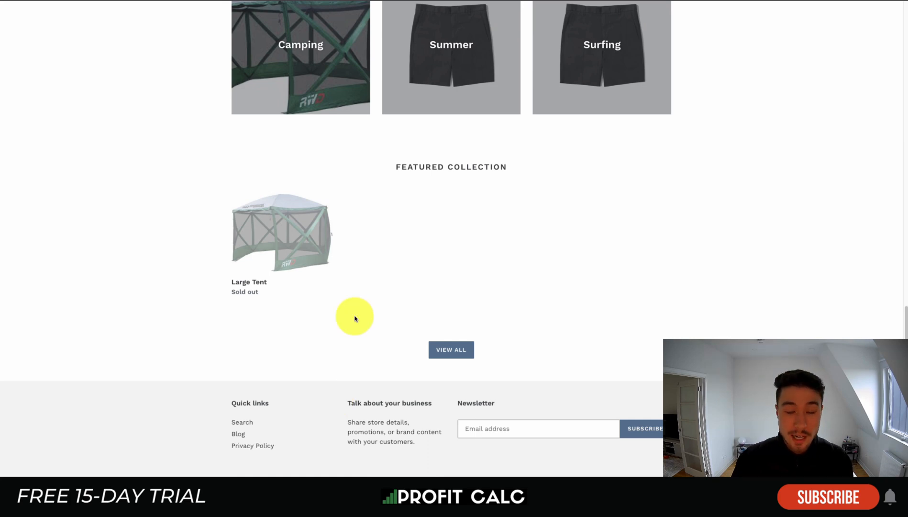
mouse_move(284, 447)
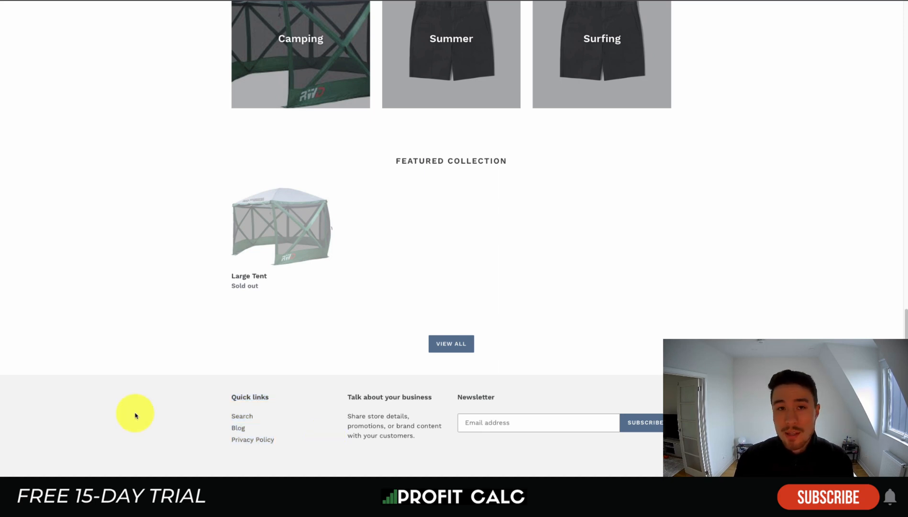
mouse_move(228, 80)
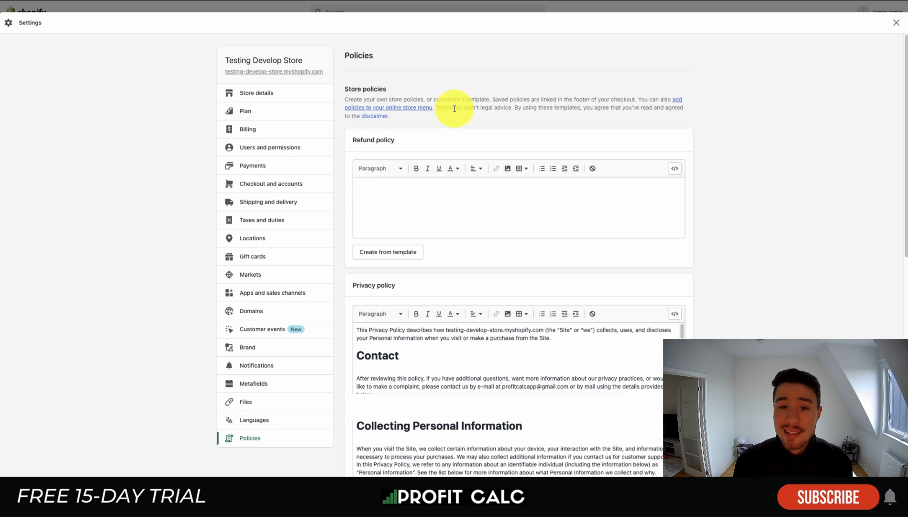
left_click_drag(454, 108, 550, 107)
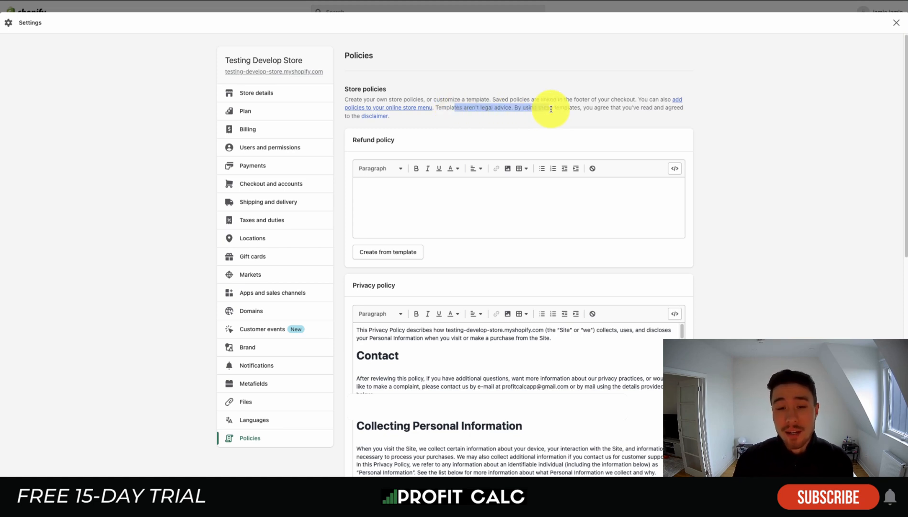